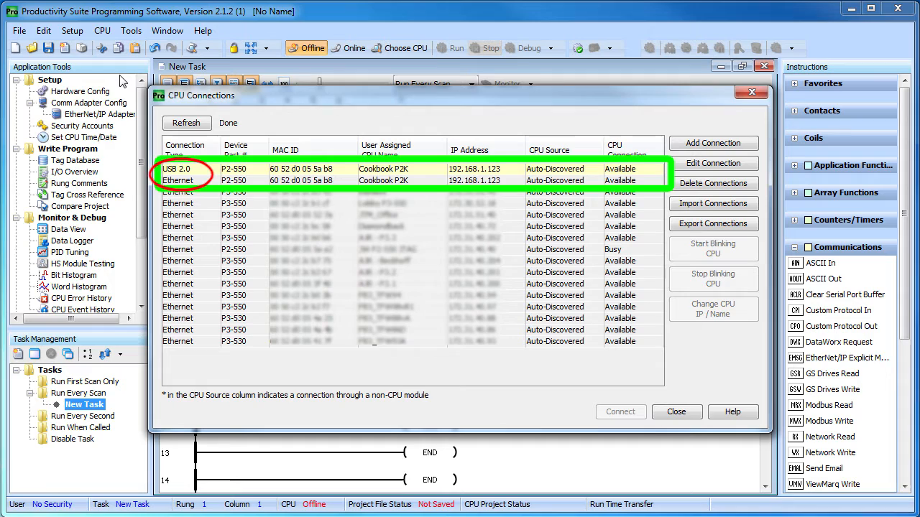
Try connecting to the P2-550 CPU over Ethernet and dismiss the connection failure
click(180, 180)
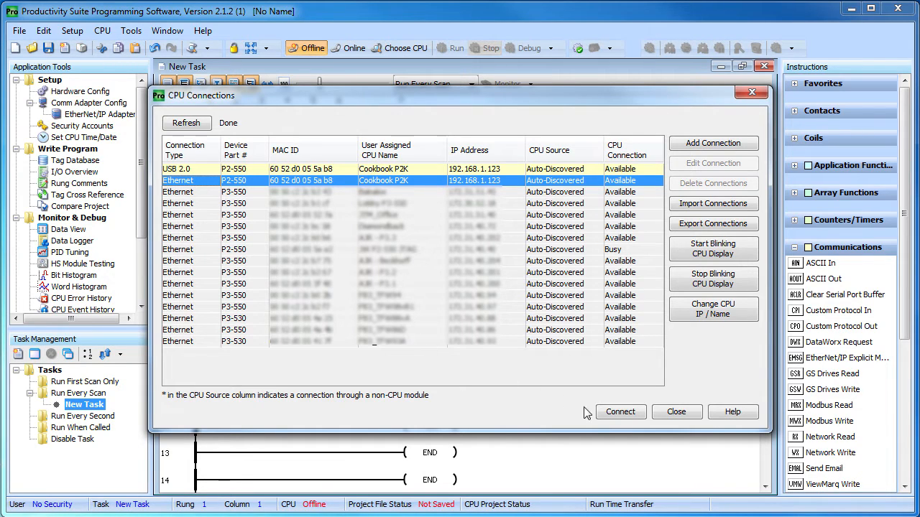
click(620, 412)
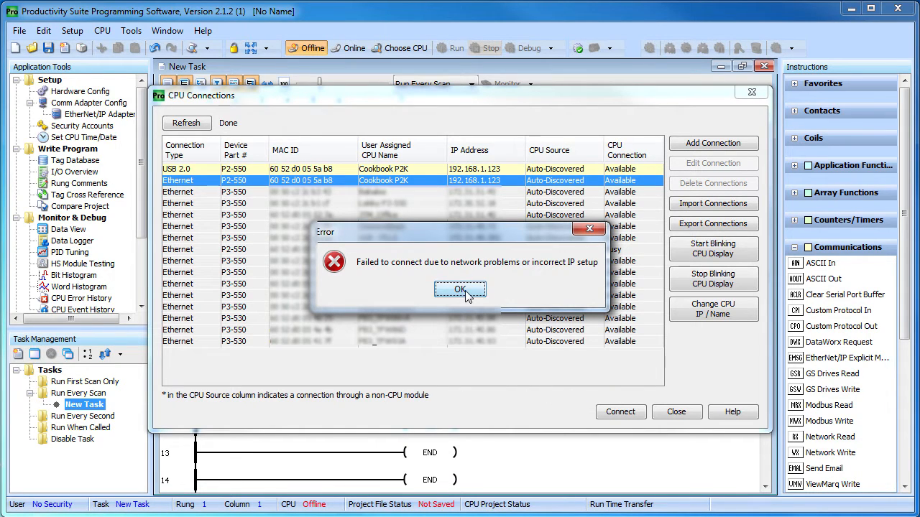
click(460, 289)
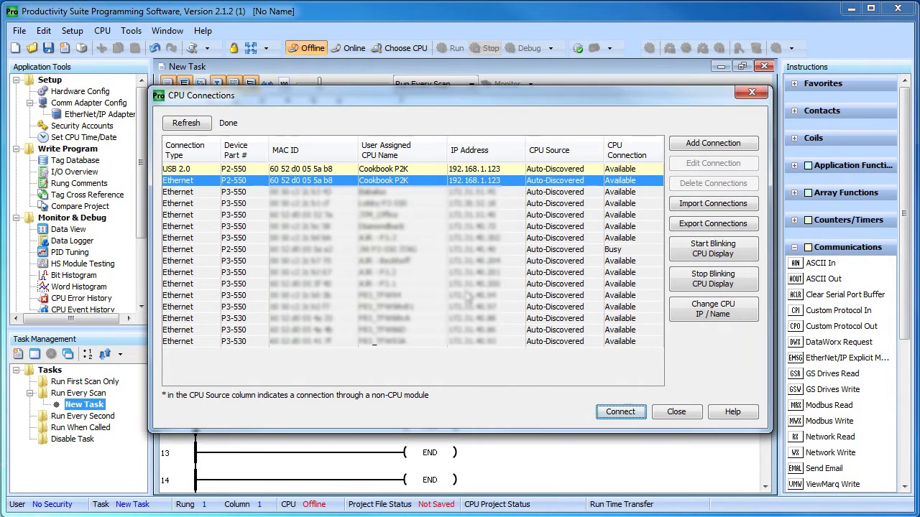
Set the P2-550 CPU's IP address to 172.31.51.59 and connect over Ethernet
click(713, 309)
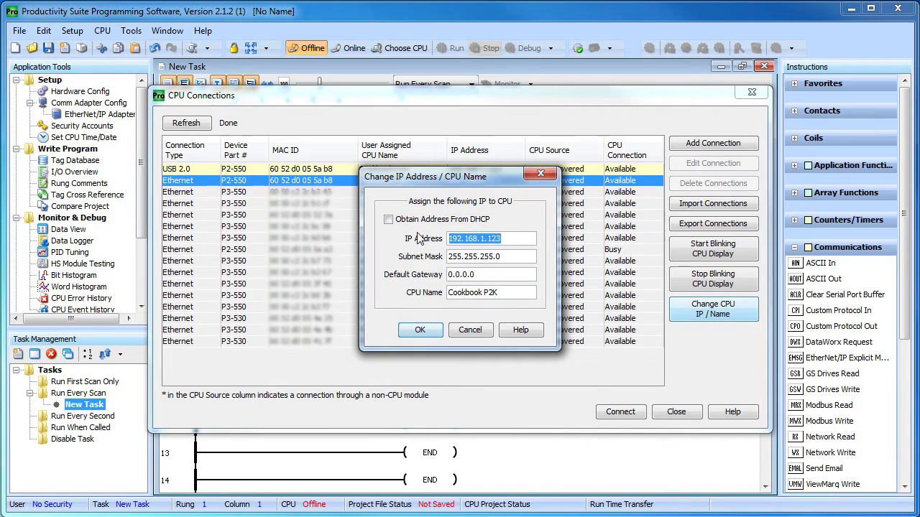
text(172.31.51.)
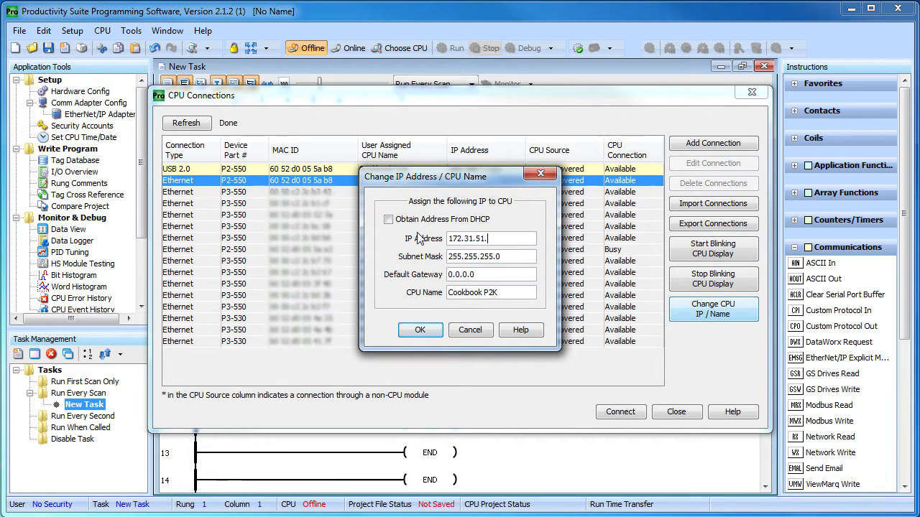
click(421, 330)
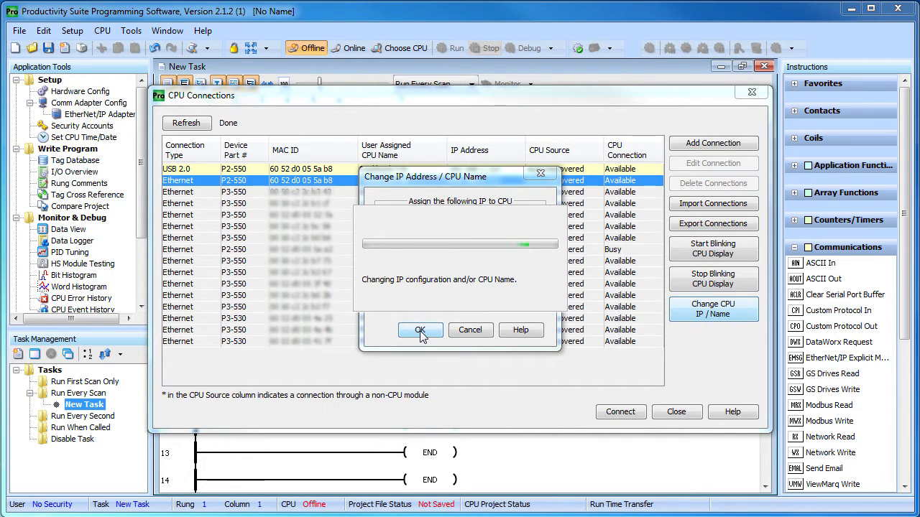
click(420, 330)
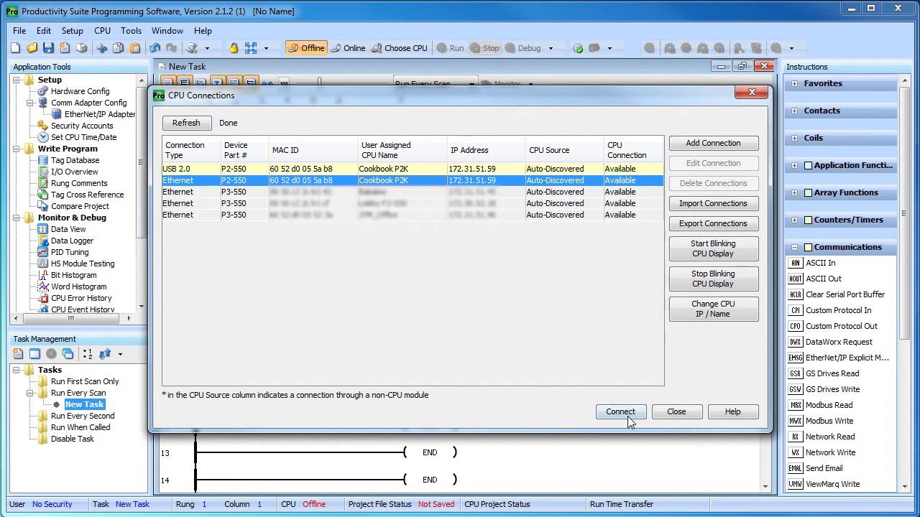
click(621, 412)
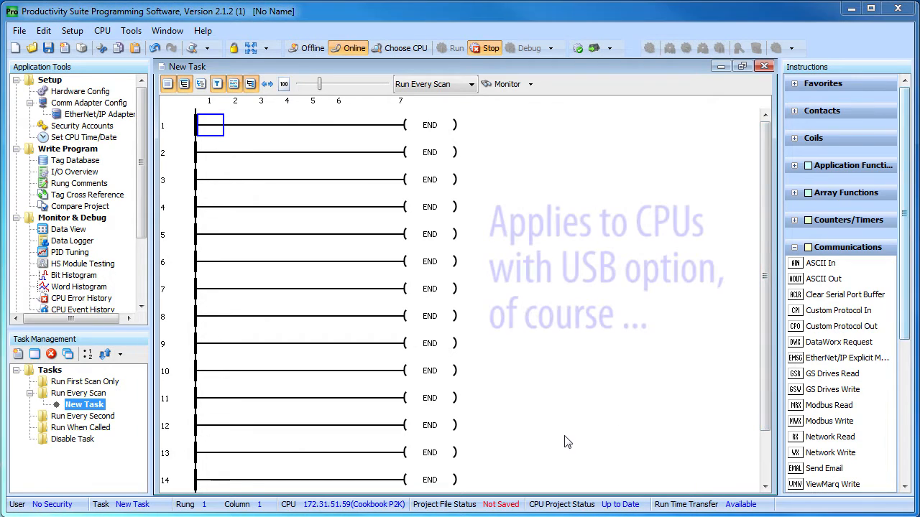
Go offline, then pick the USB 2.0 CPU entry in Choose CPU and connect
click(307, 48)
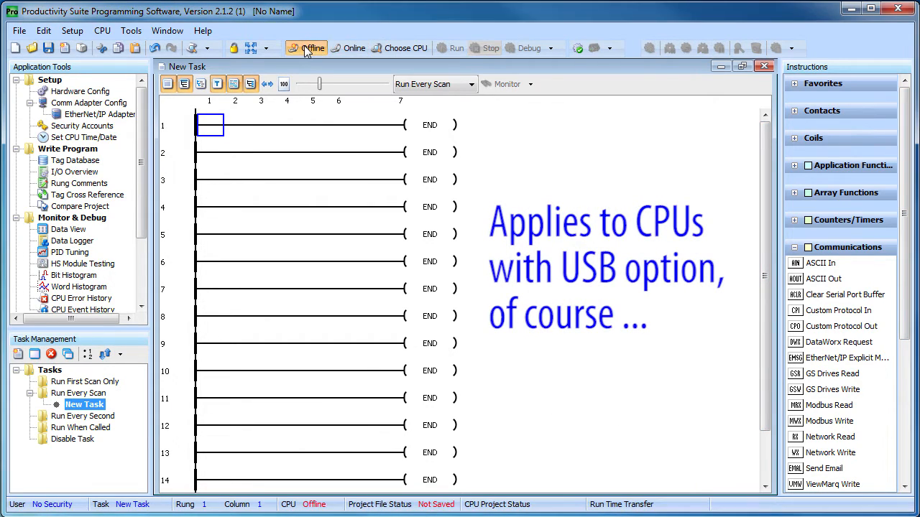
click(103, 31)
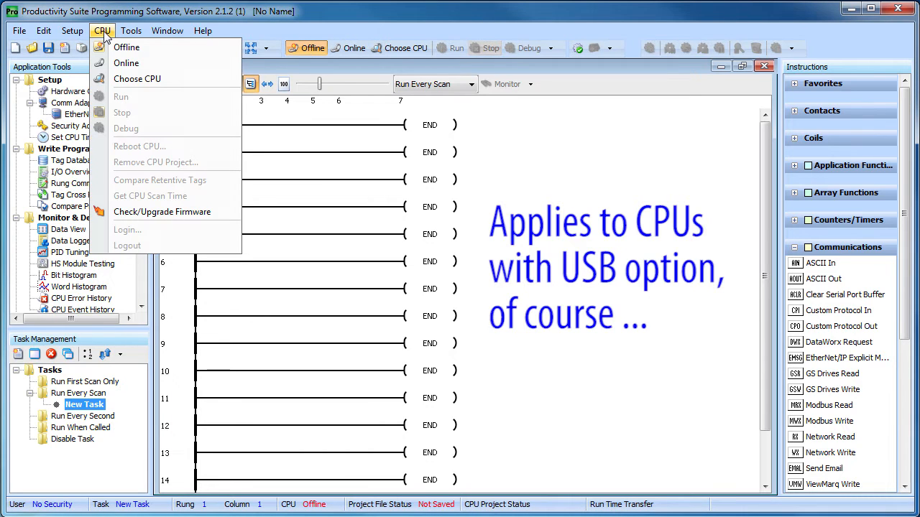
click(141, 79)
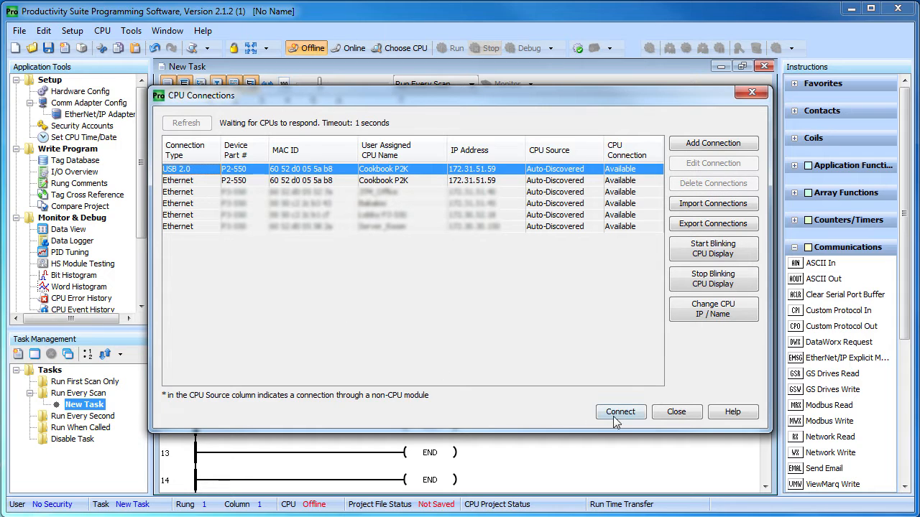
click(621, 412)
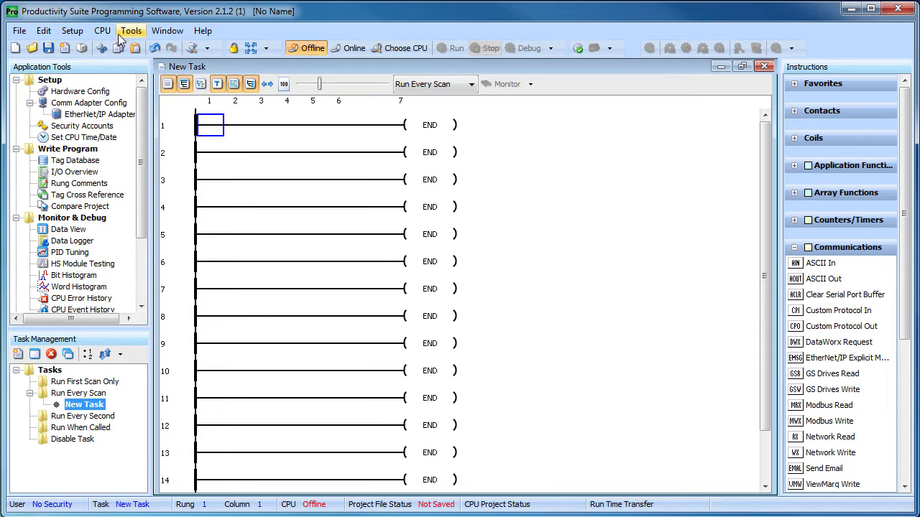
From the CPU list, change the P2-550's IP to 172.31.51.56, then close the list
click(395, 48)
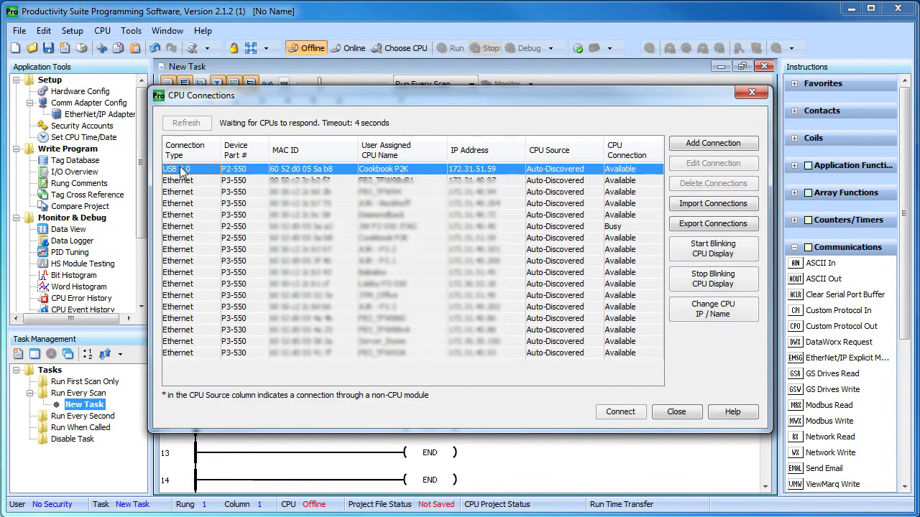
click(713, 309)
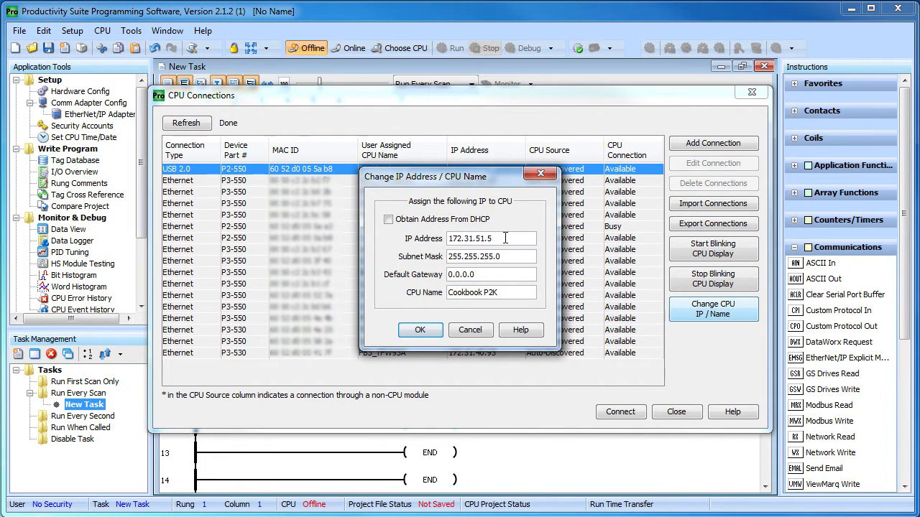
click(420, 330)
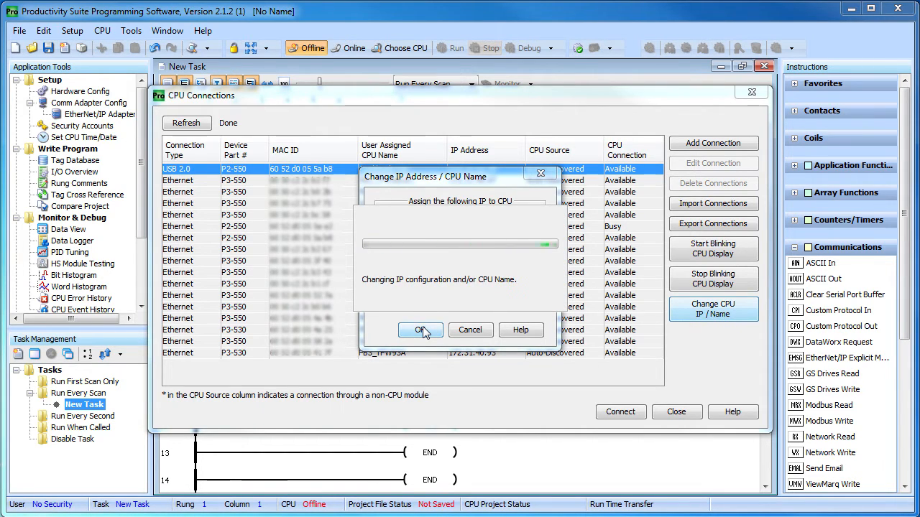
click(420, 330)
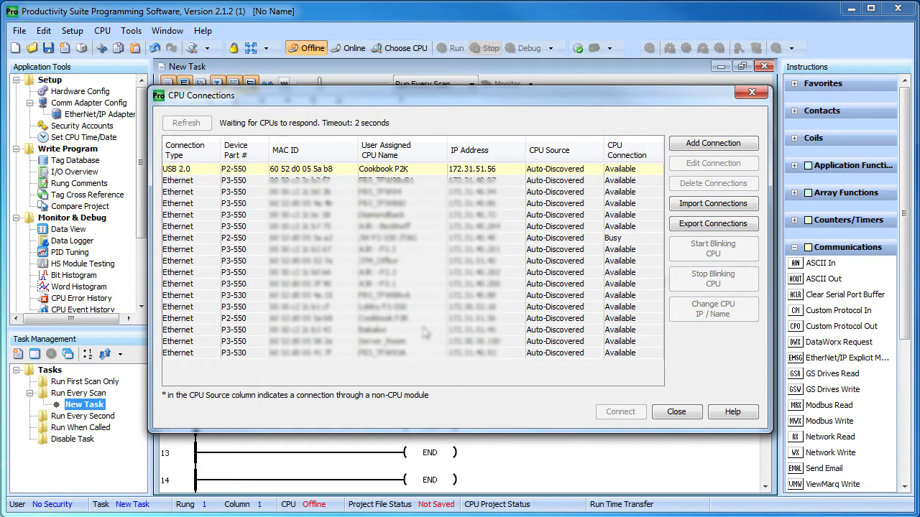
click(187, 123)
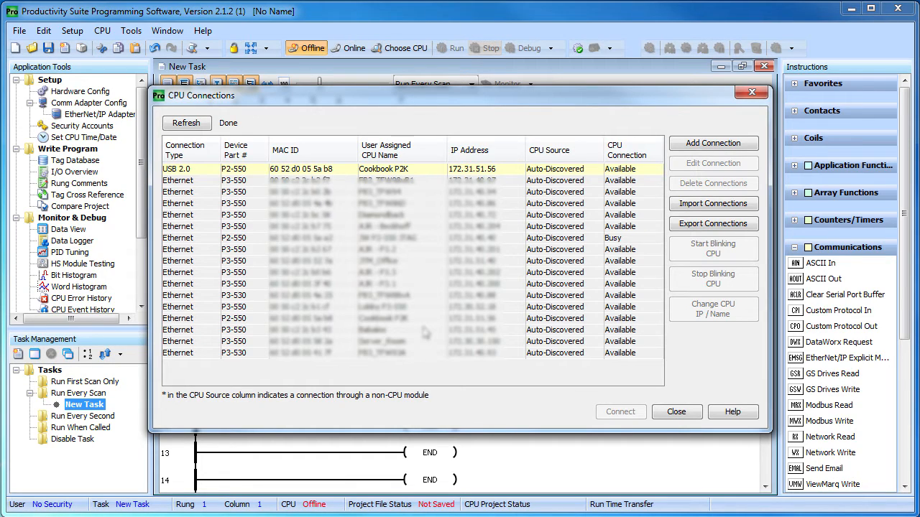
click(676, 412)
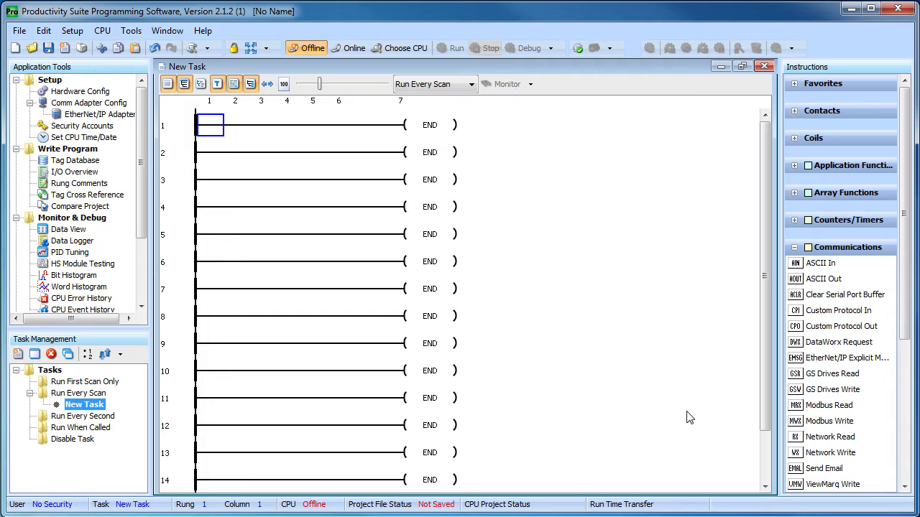
mouse_move(644, 462)
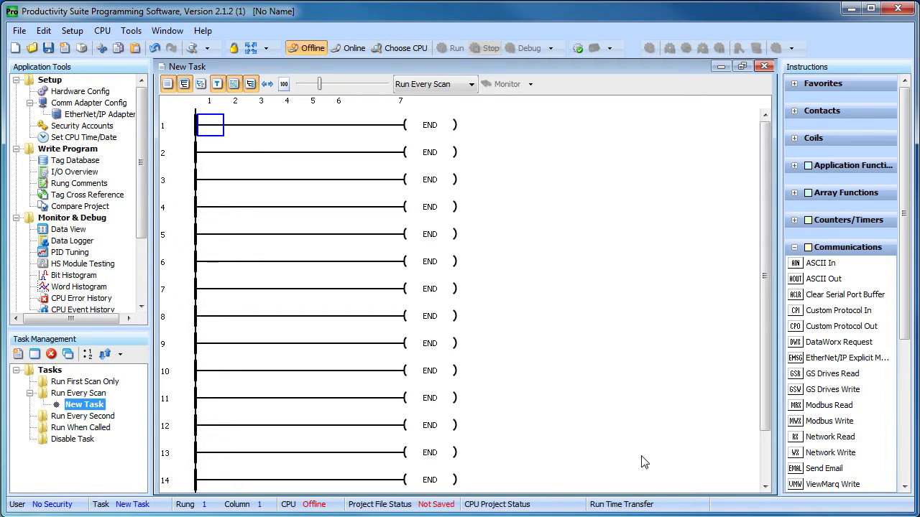